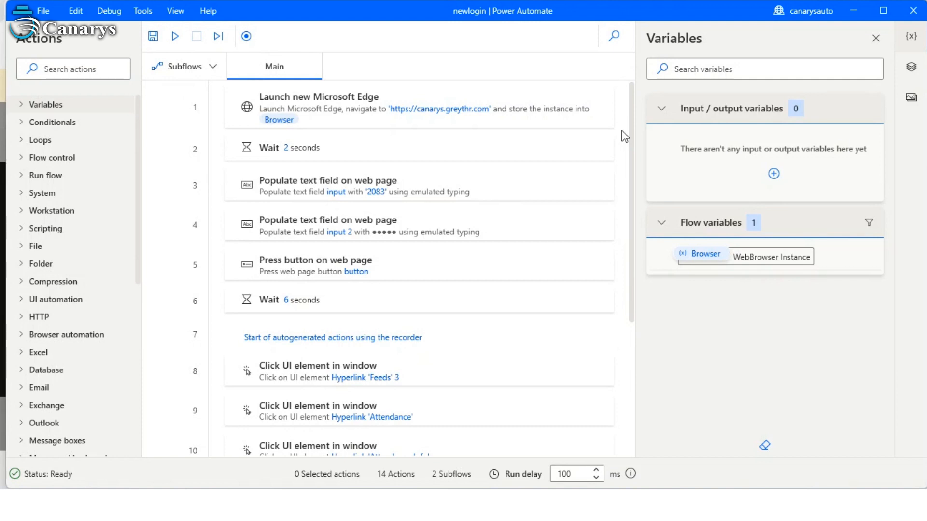
mouse_move(521, 184)
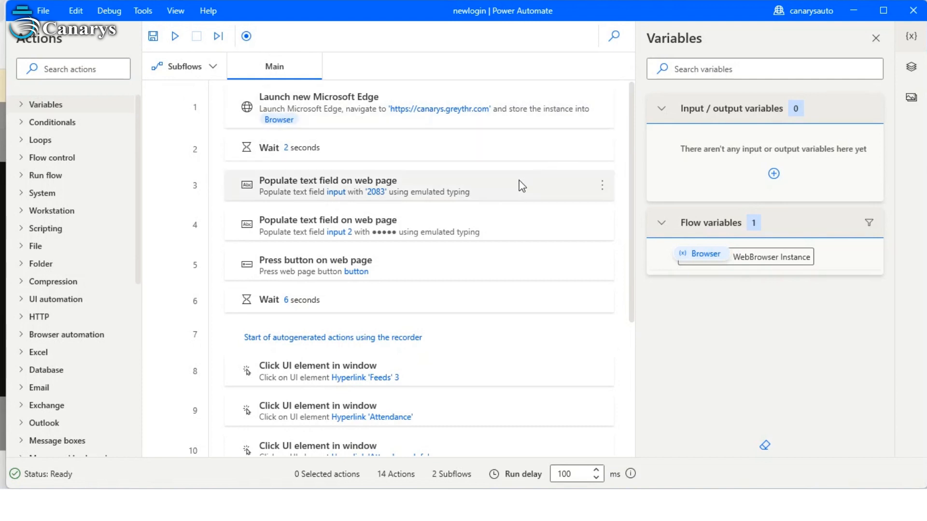
mouse_move(494, 195)
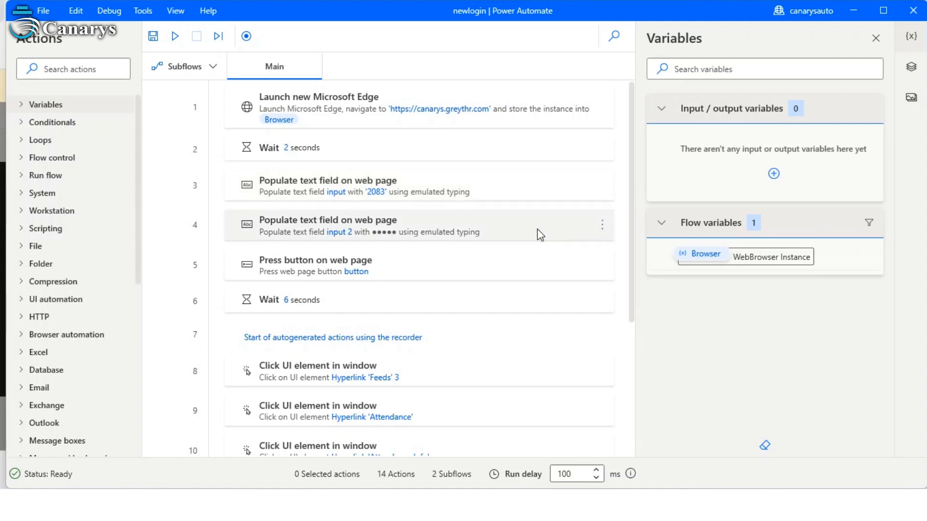
mouse_move(437, 269)
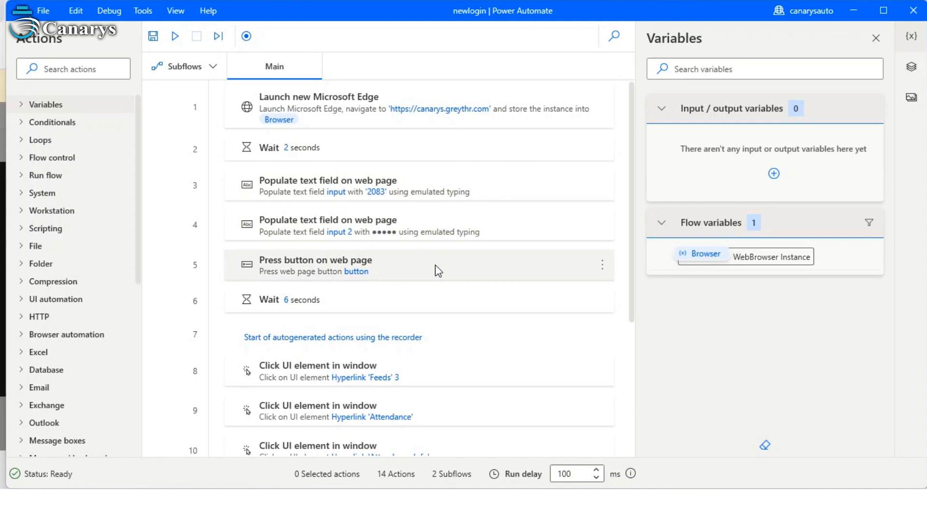
Step: Review the remaining flow actions and start running the whole flow
scroll(down, 3)
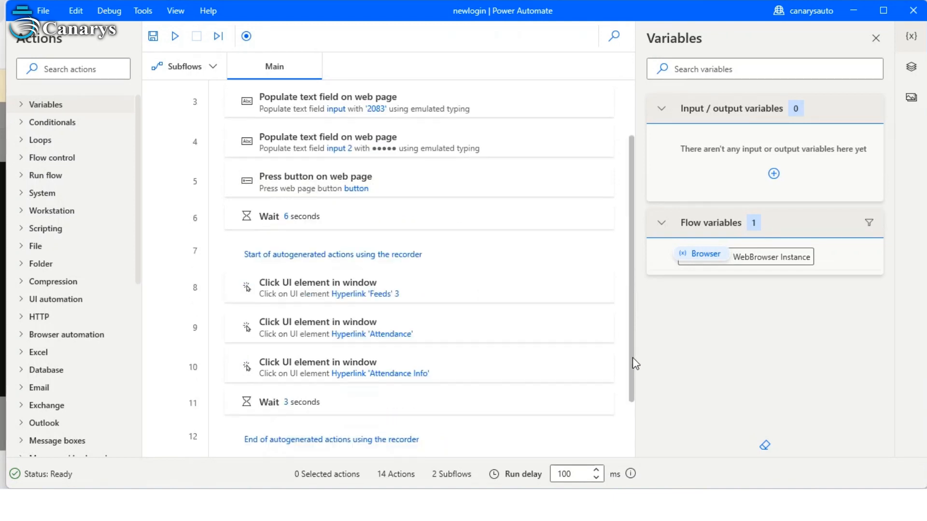
scroll(down, 3)
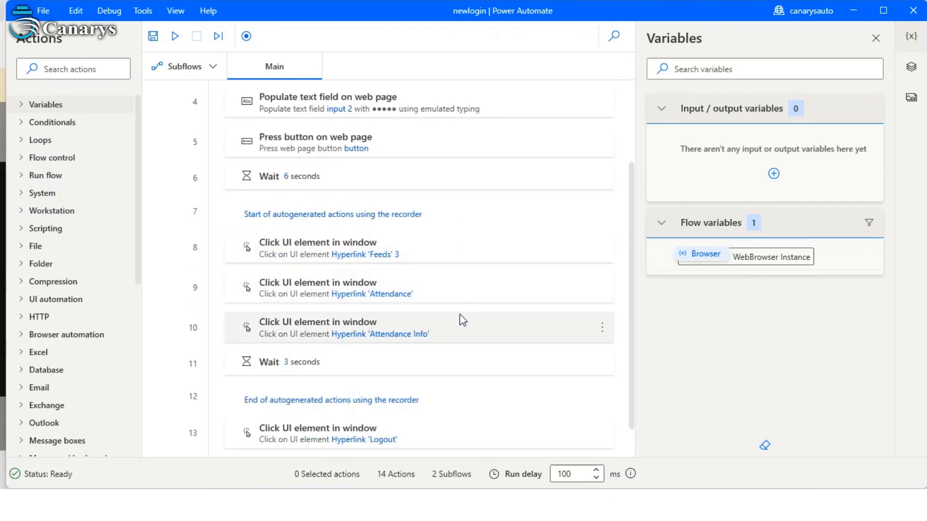
mouse_move(592, 289)
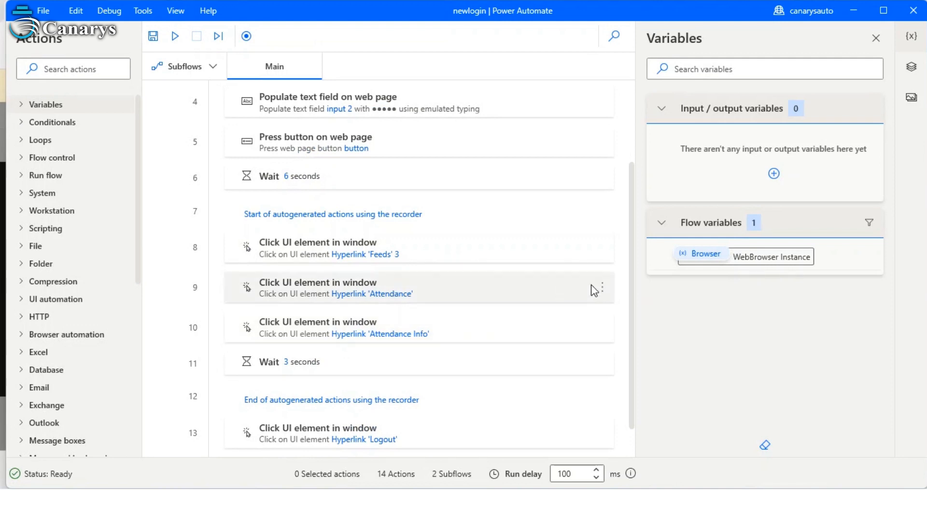
scroll(down, 3)
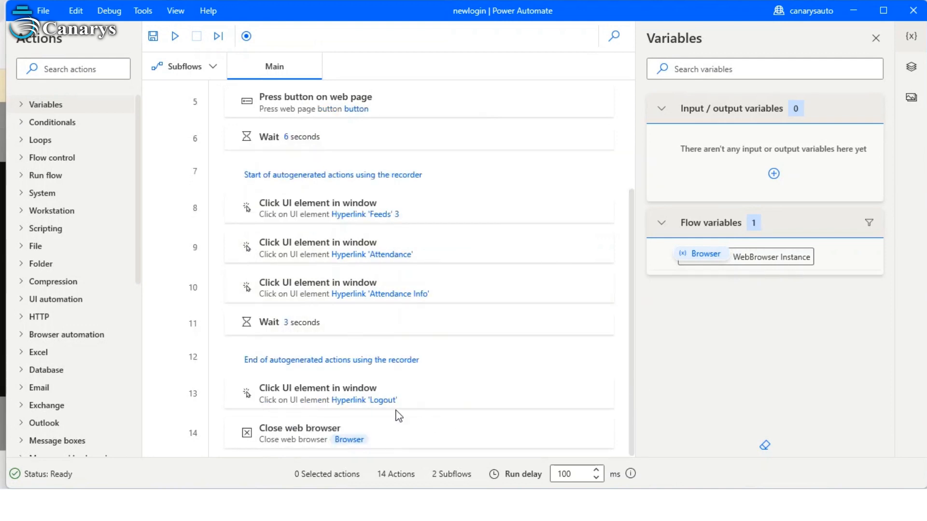
mouse_move(405, 428)
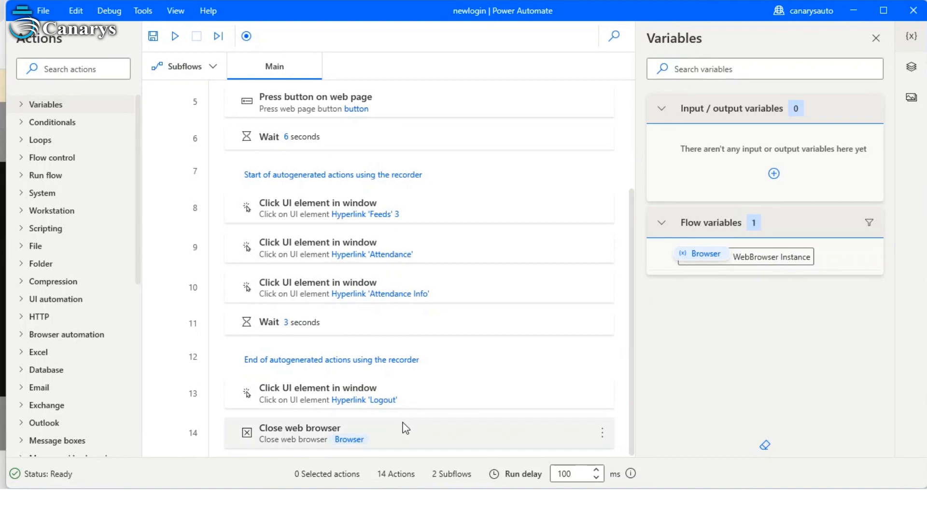
mouse_move(389, 439)
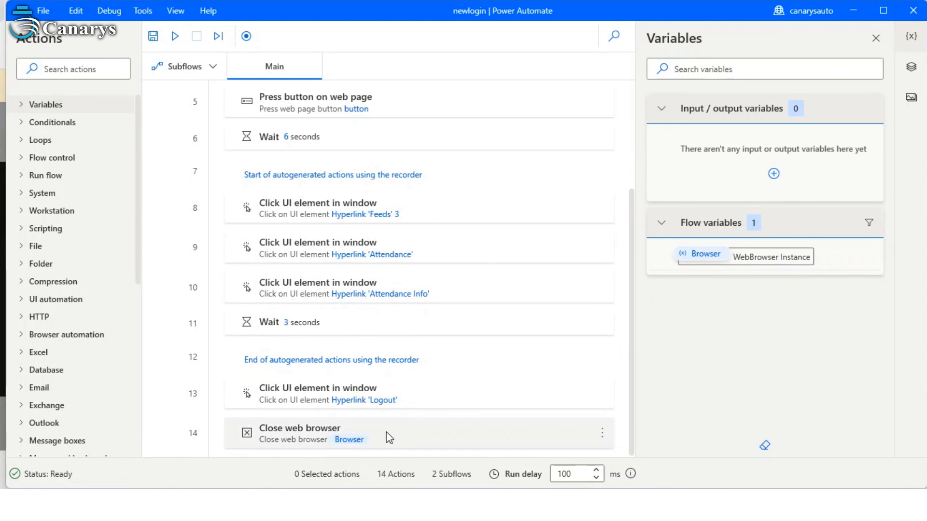
click(175, 36)
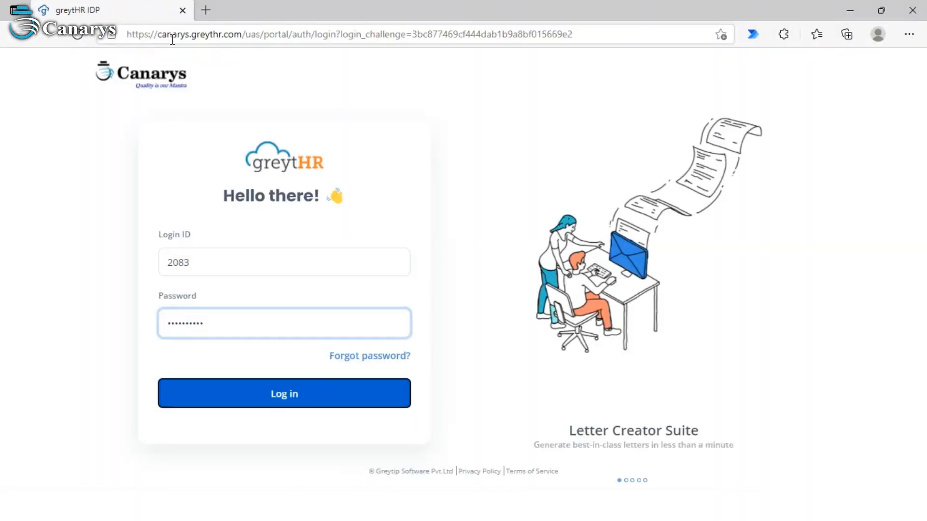
Step: Let the flow log into greytHR, open Feeds and Attendance Info, and finish back at Ready
click(284, 407)
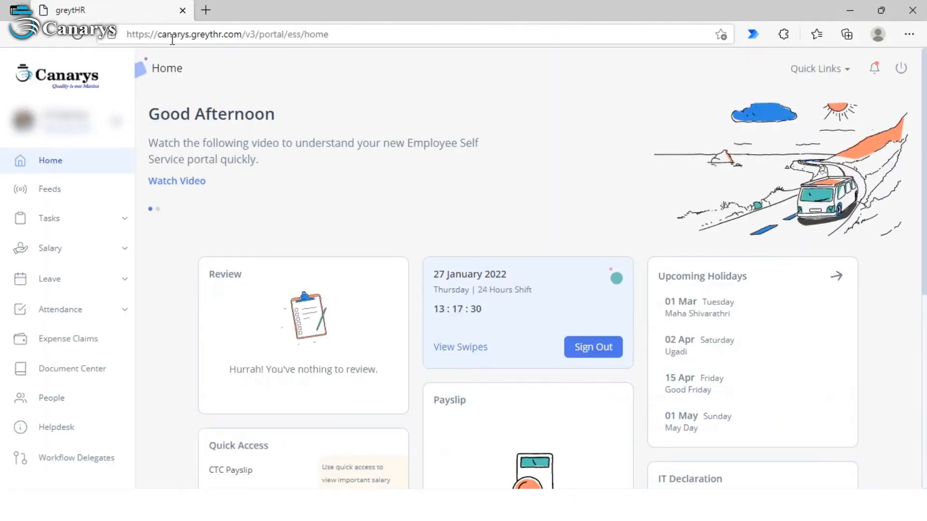
click(50, 189)
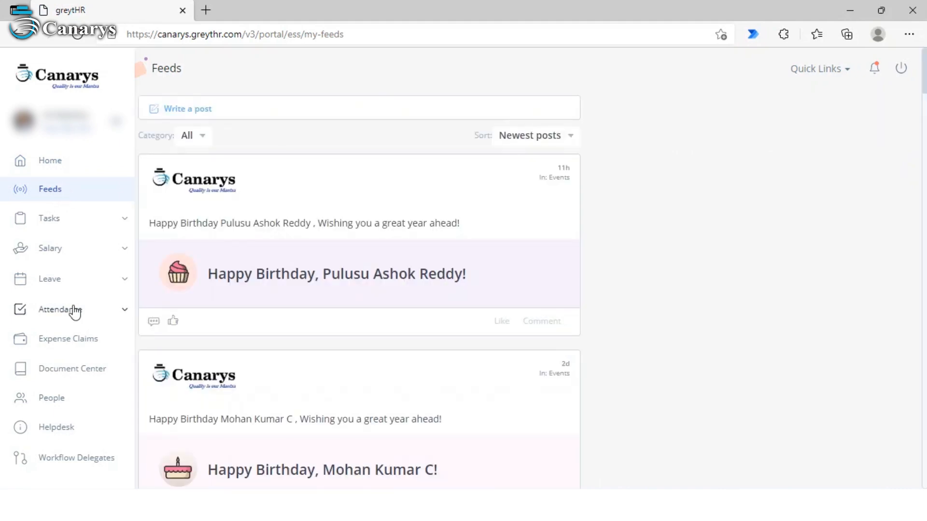
click(62, 309)
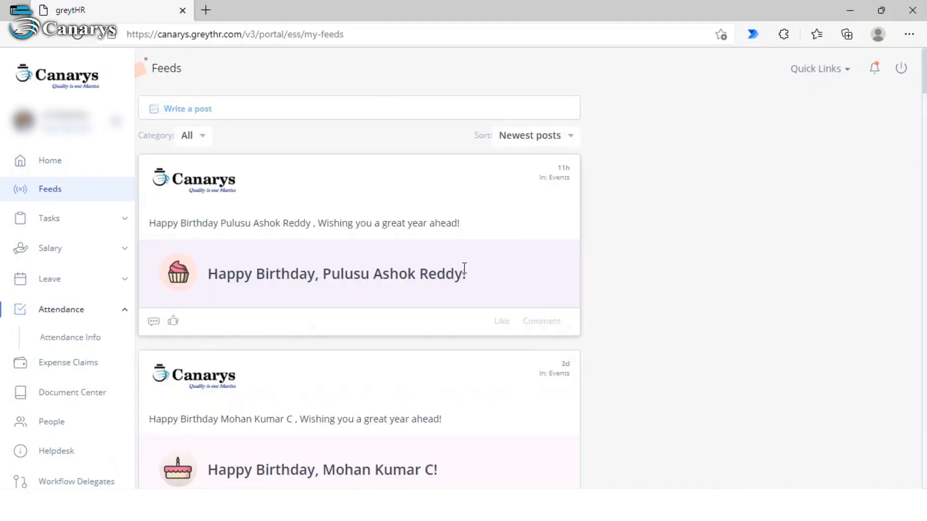
click(69, 338)
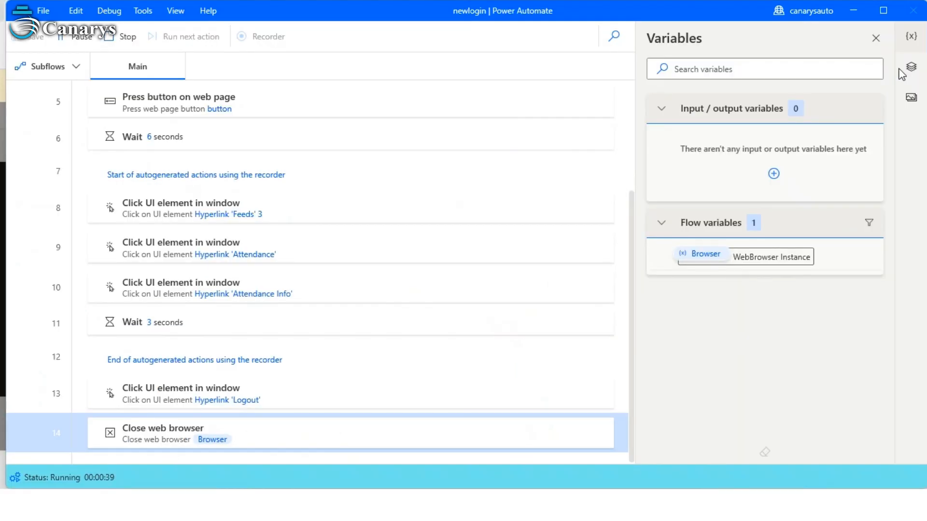
click(127, 36)
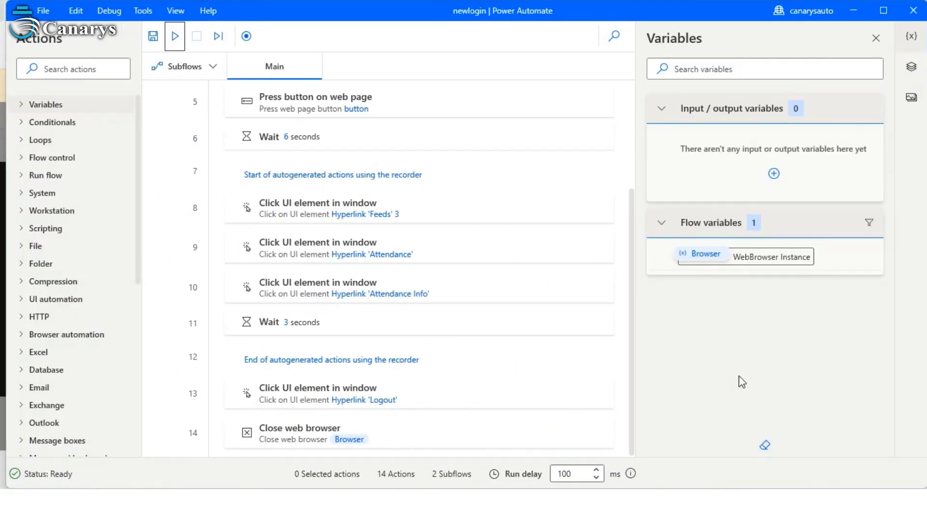